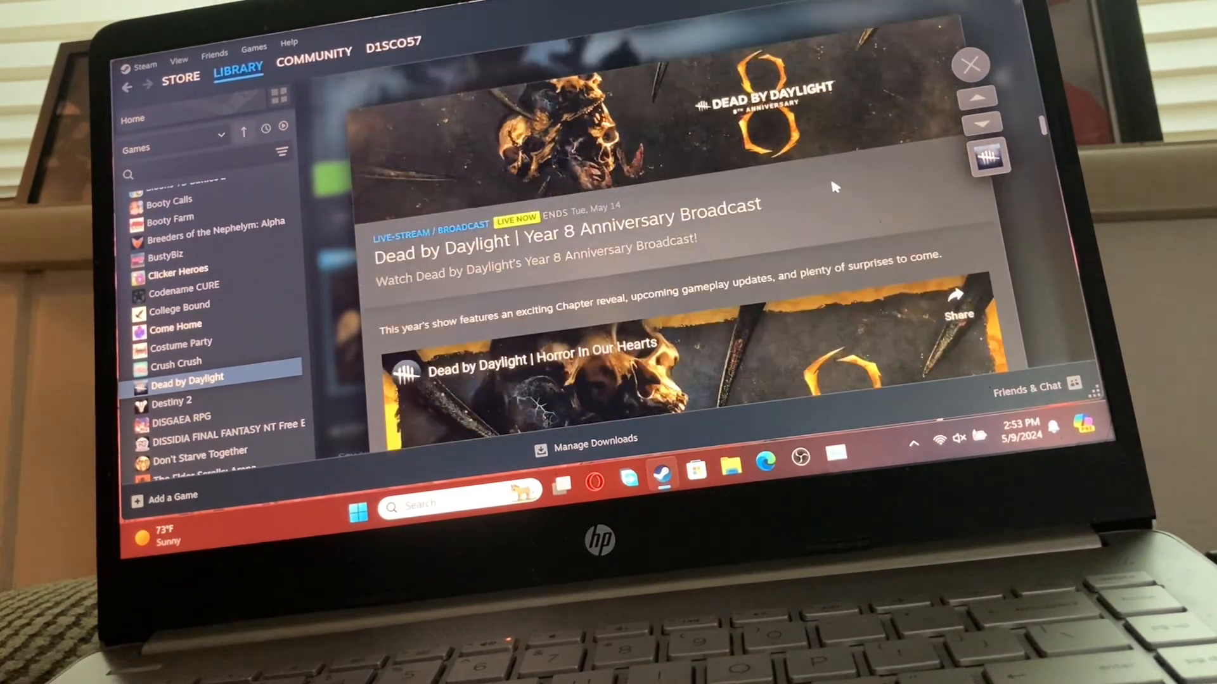
mouse_move(818, 250)
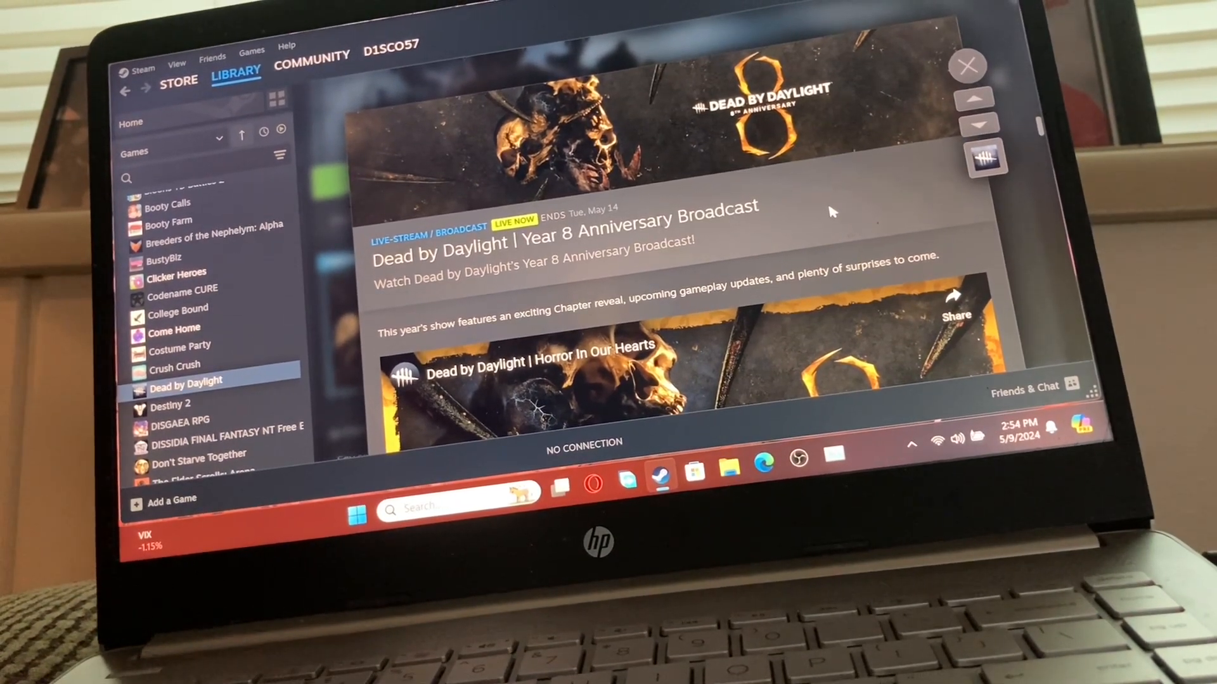
Step: Scroll through the Year 8 Anniversary post's feature list and back to the embedded trailer
scroll(down, 3)
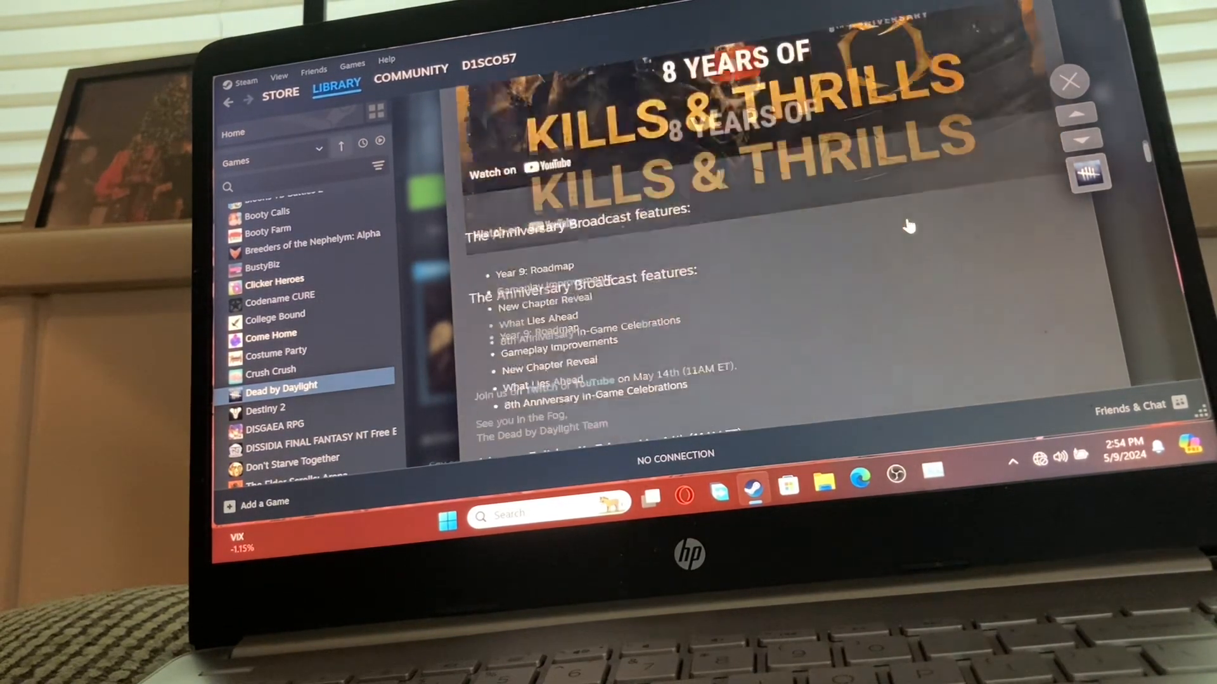
scroll(down, 3)
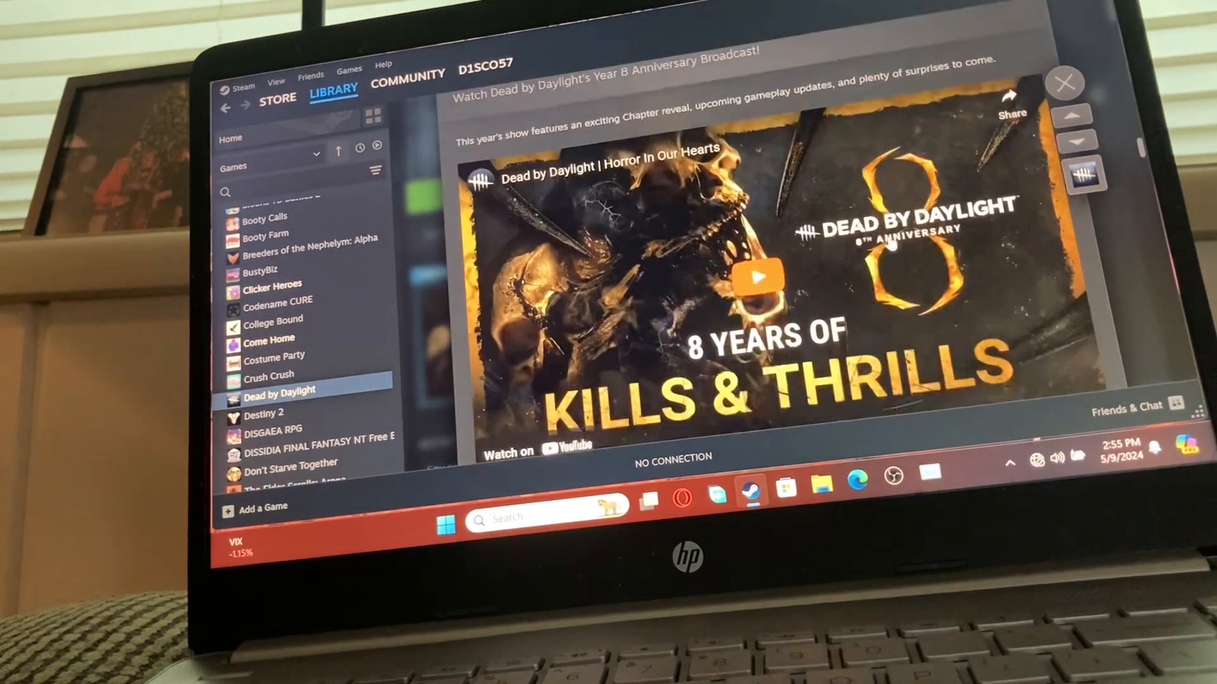
Step: Play the Horror In Our Hearts trailer to 2:02, then reach the post's sign-off and comments
click(756, 278)
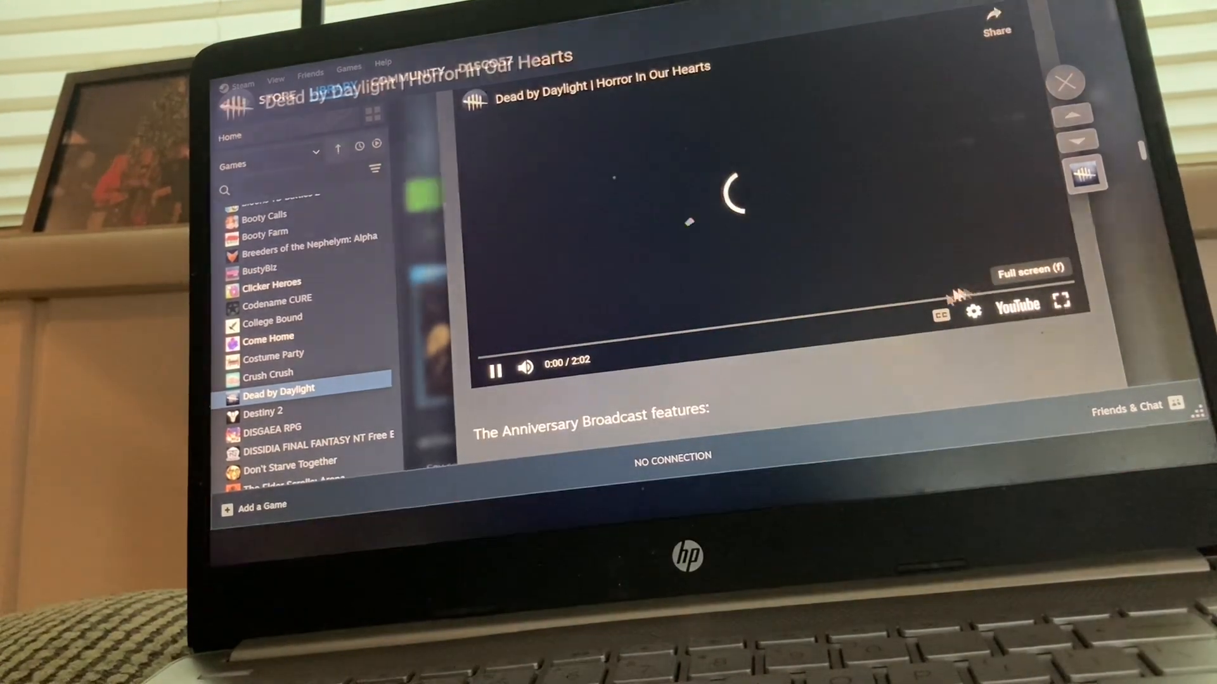
click(1062, 302)
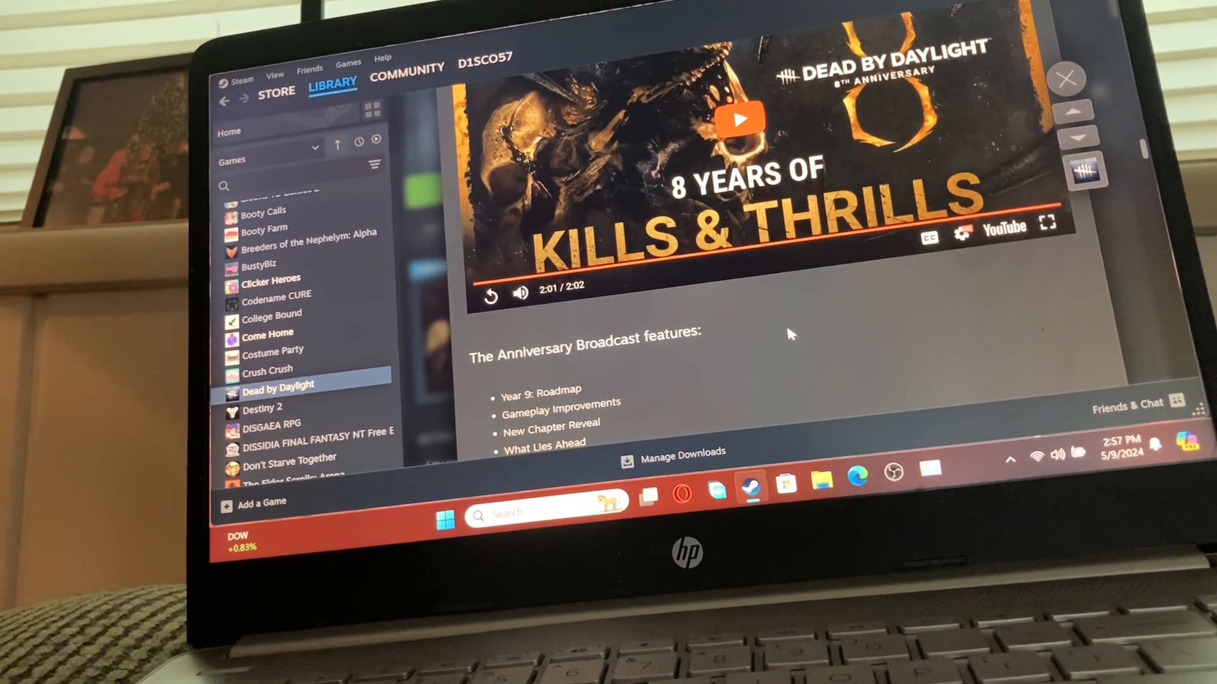
scroll(down, 3)
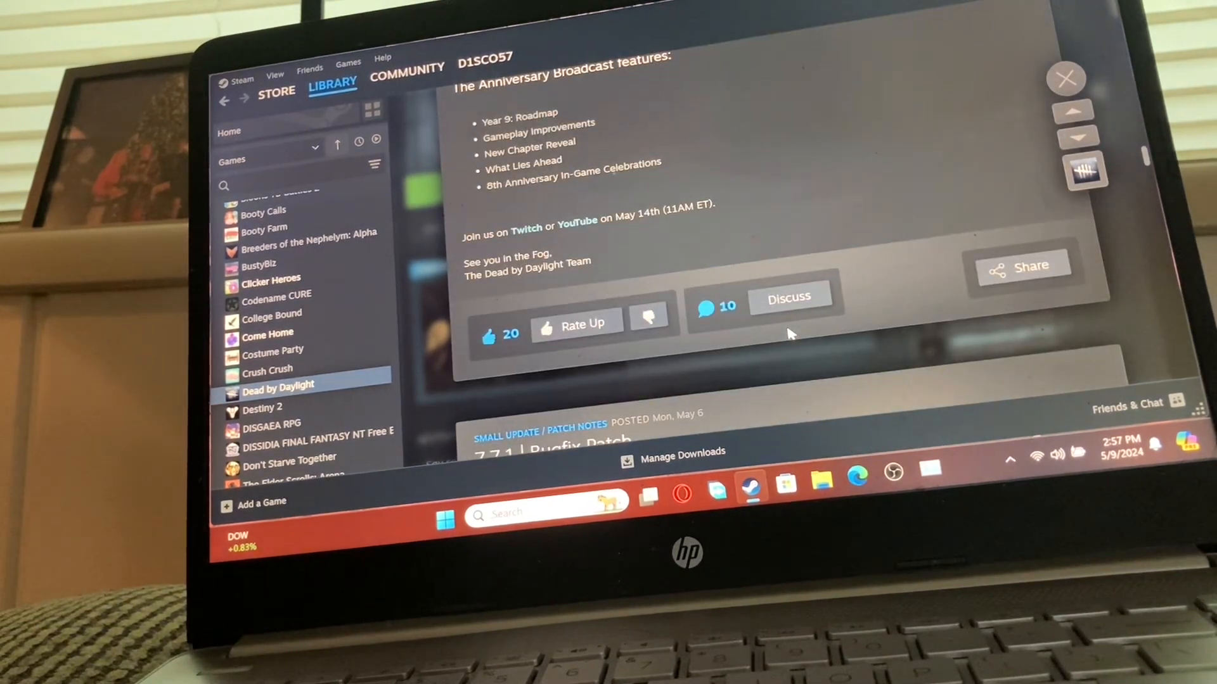